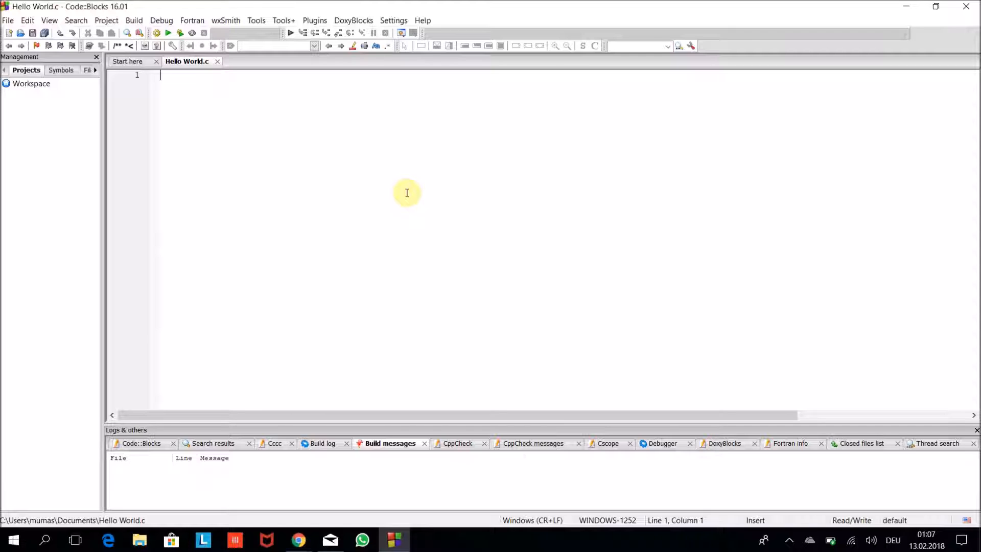
{"action": "mouse_move", "coordinate": [467, 118]}
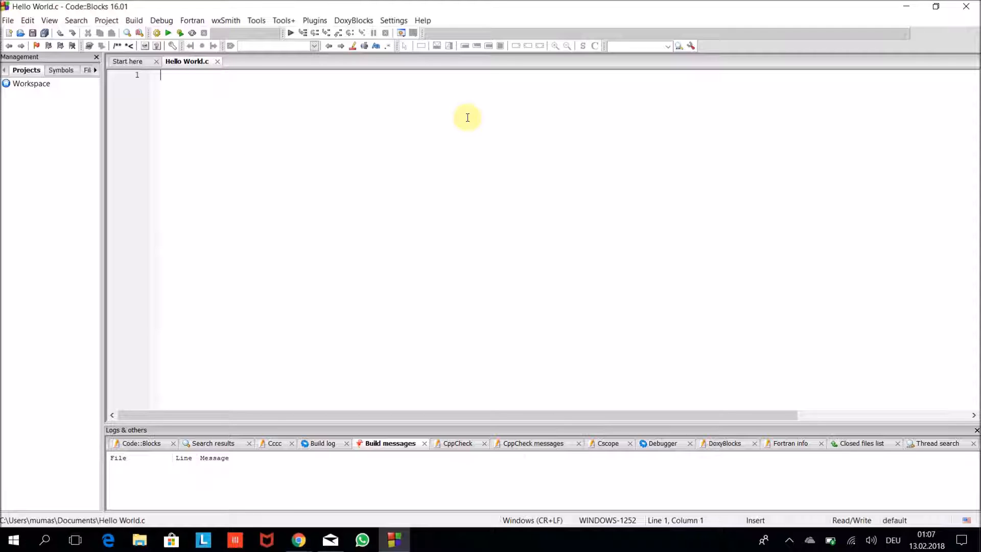
{"action": "mouse_move", "coordinate": [458, 111]}
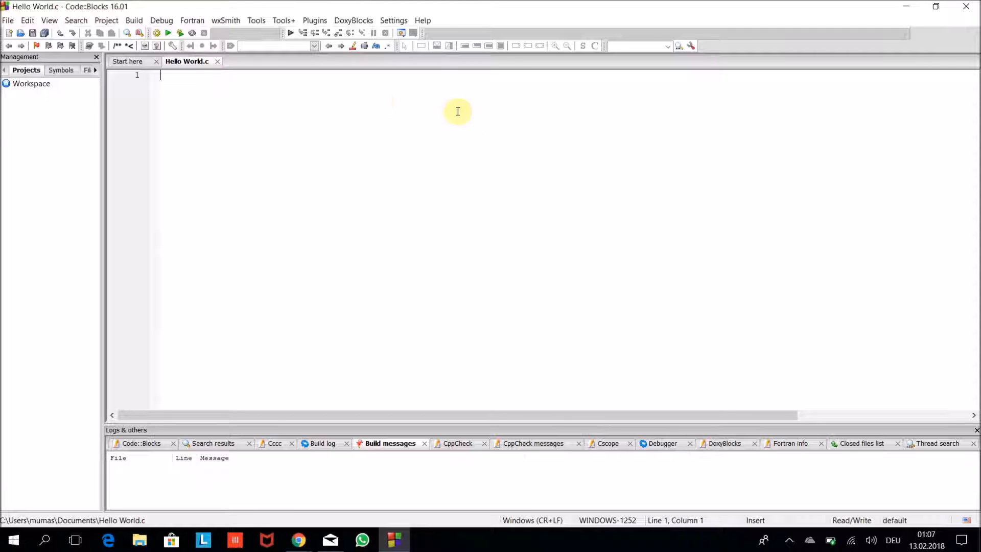
{"action": "mouse_move", "coordinate": [448, 146]}
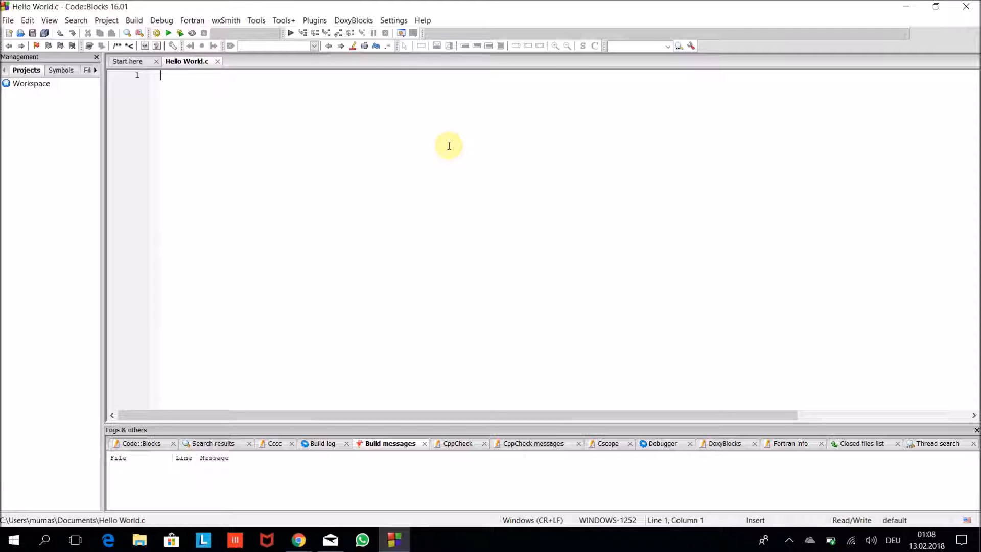
- Add the #include<stdio.h> line at the top of Hello World.c
{"action": "type", "text": "#incl"}
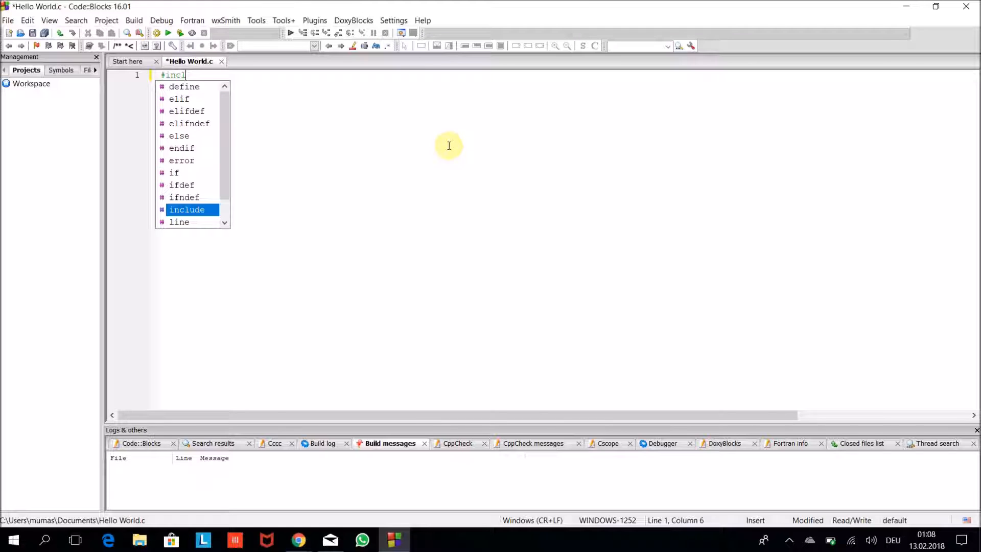
{"action": "type", "text": "ude"}
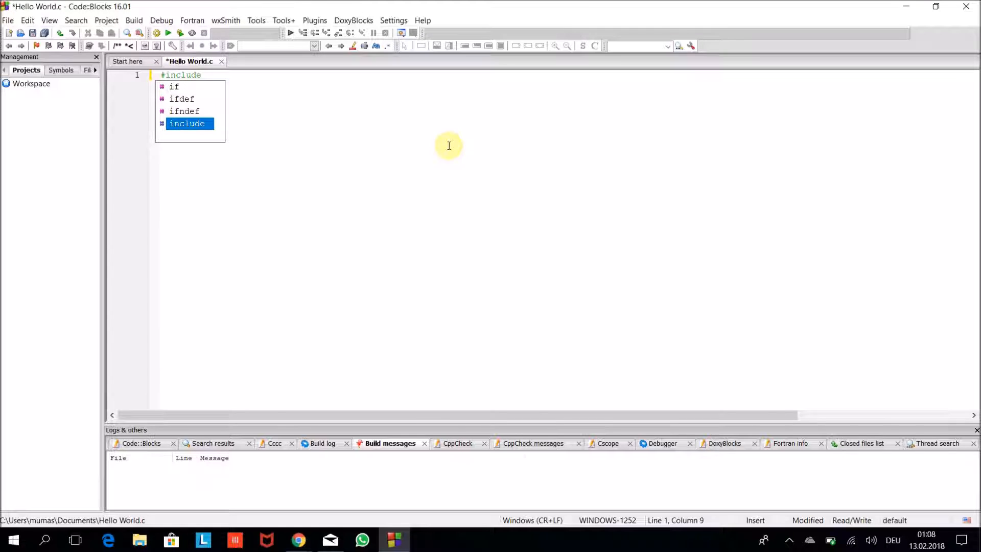
{"action": "type", "text": "<st"}
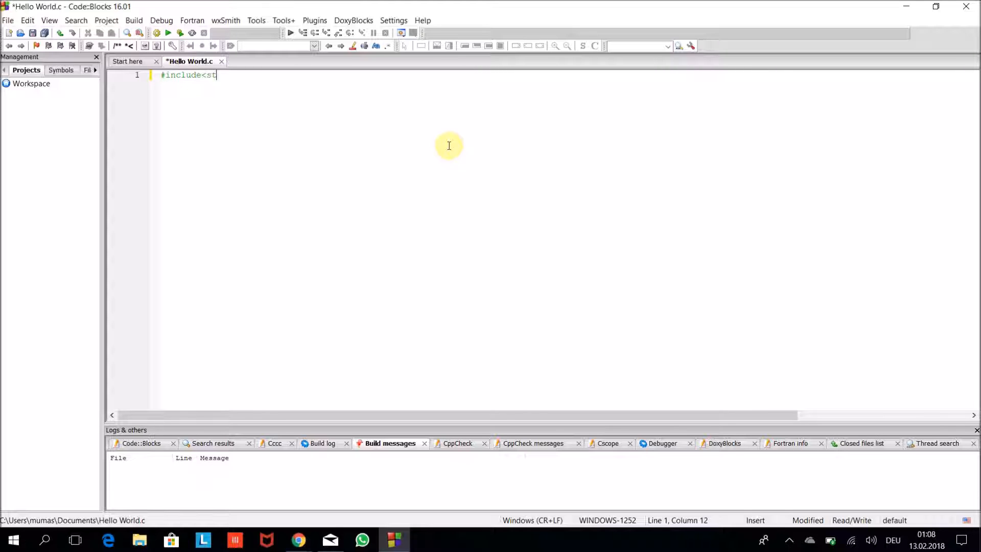
{"action": "type", "text": "dio.h"}
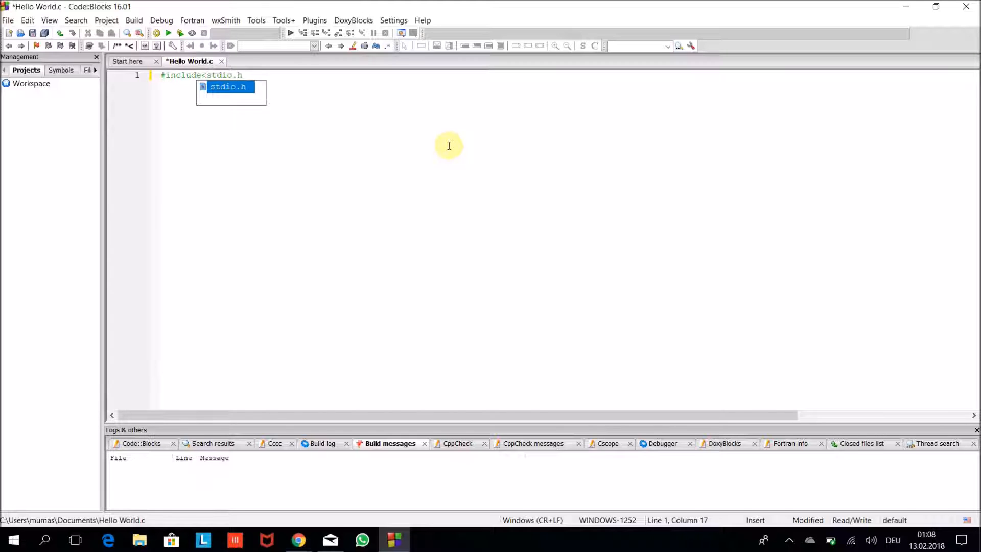
{"action": "key", "text": "Return"}
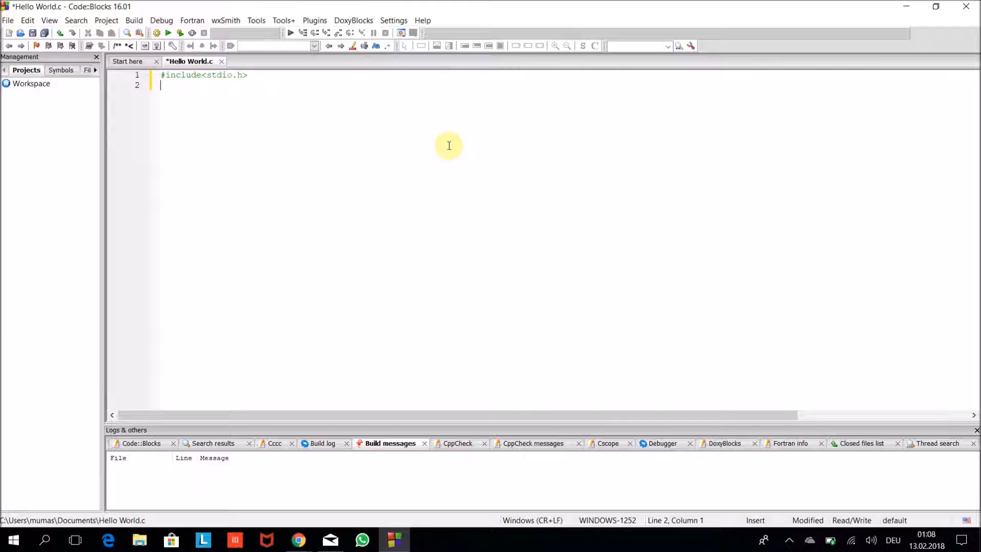
- Write int main() containing printf("Hello World"); and return 0;
{"action": "type", "text": "int mai"}
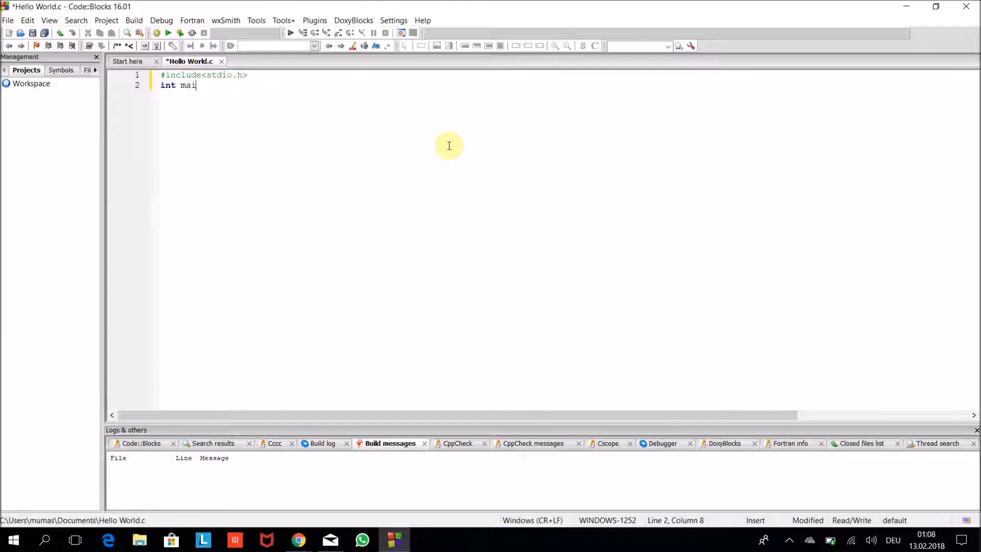
{"action": "type", "text": "n() {"}
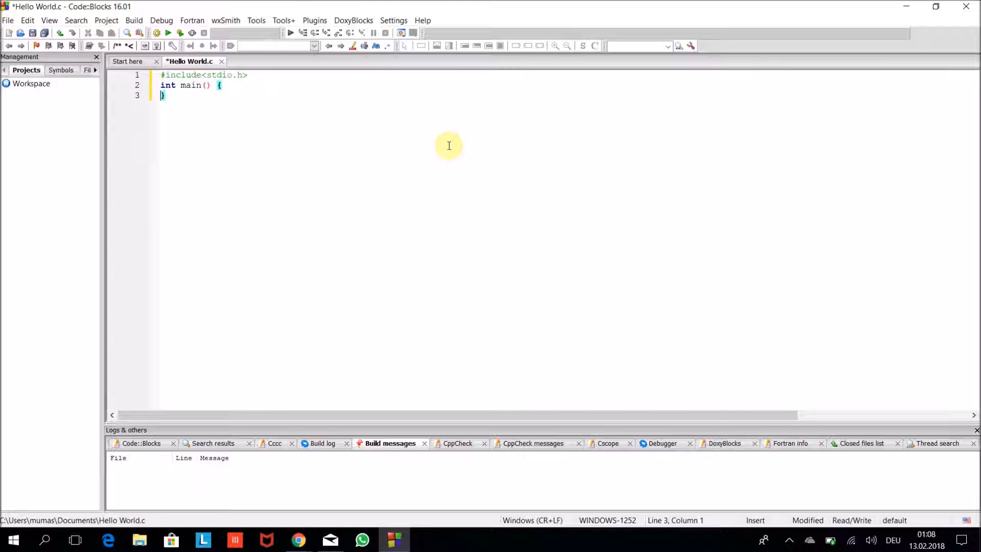
{"action": "type", "text": "p"}
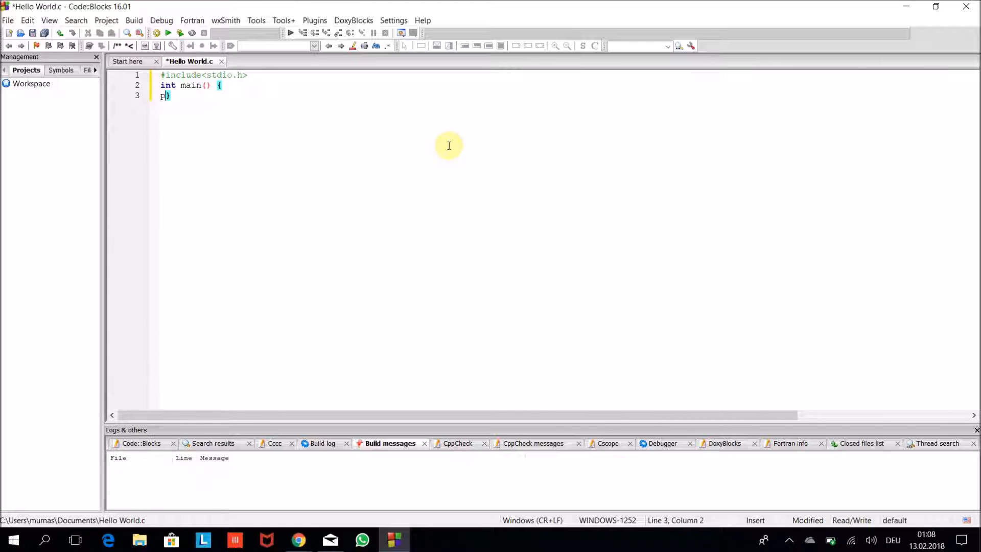
{"action": "type", "text": "rintf("}
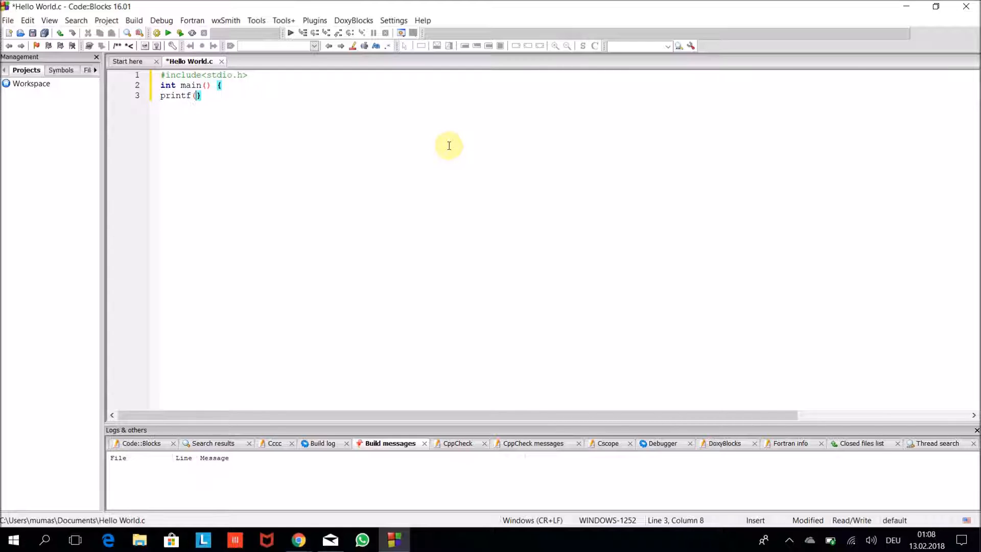
{"action": "type", "text": "\"Hel"}
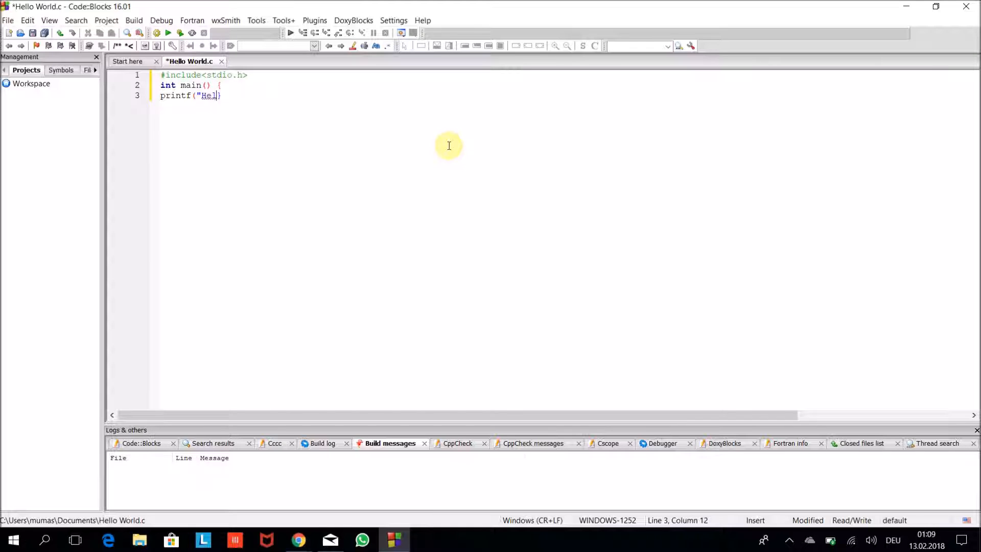
{"action": "type", "text": "lo World"}
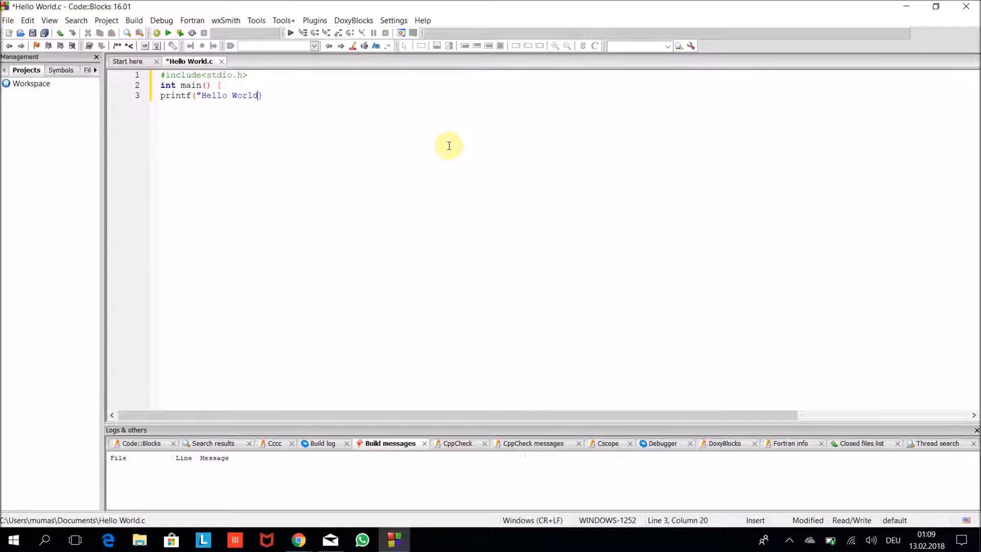
{"action": "type", "text": "\");"}
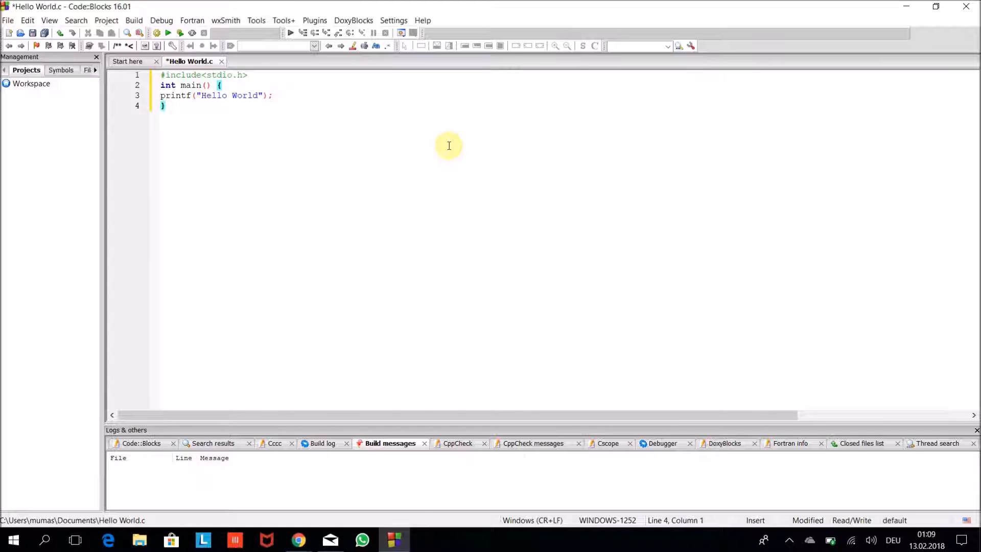
{"action": "type", "text": "return 0;"}
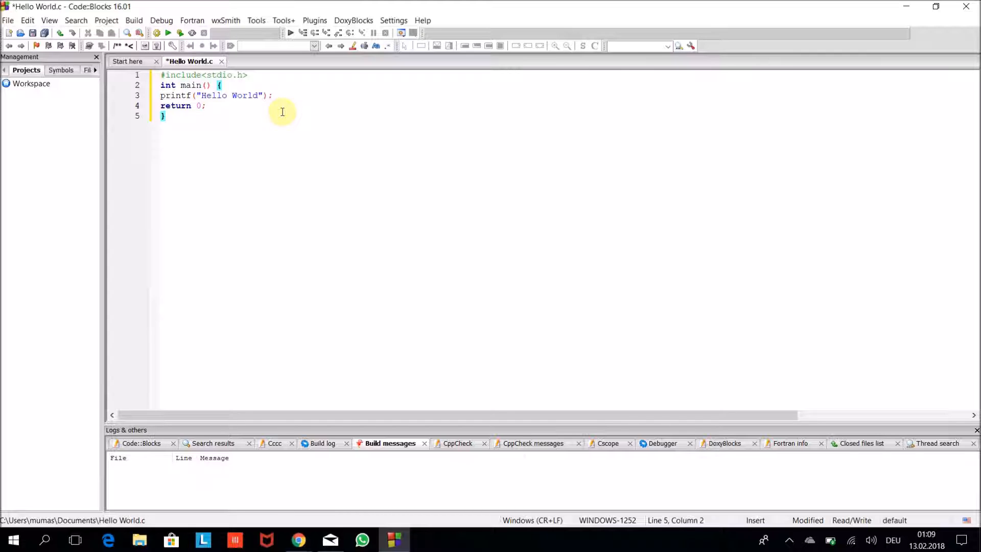
- Save Hello World.c, then build and run it so the console prints Hello World
{"action": "left_click", "coordinate": [179, 33]}
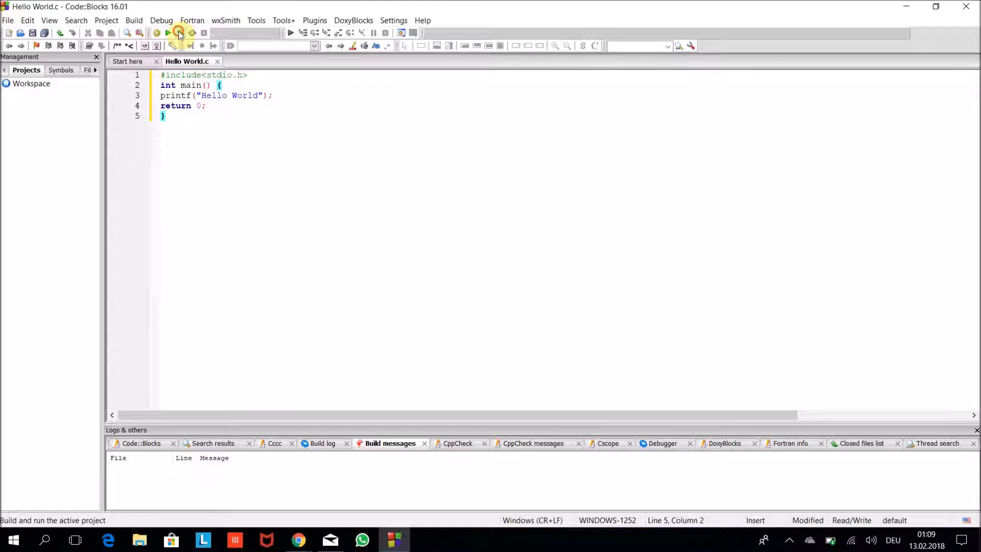
{"action": "left_click", "coordinate": [179, 32]}
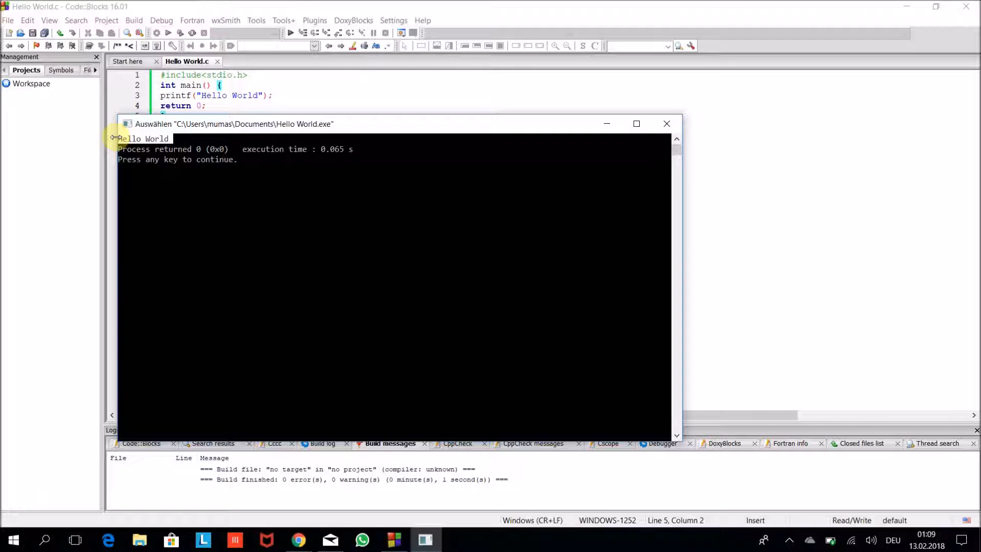
{"action": "mouse_move", "coordinate": [625, 142]}
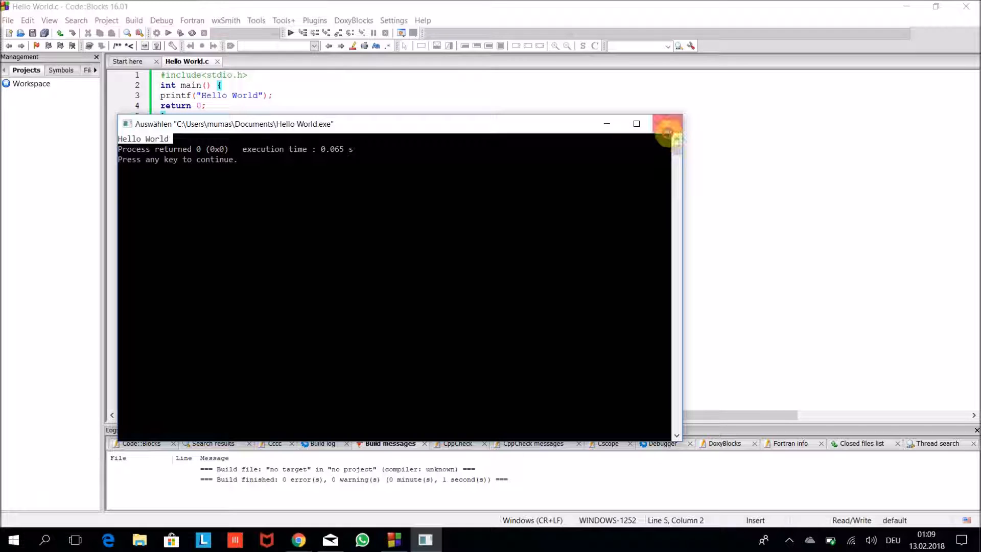
- Close the console and place the cursor at the end of the int main() { line
{"action": "left_click", "coordinate": [668, 124]}
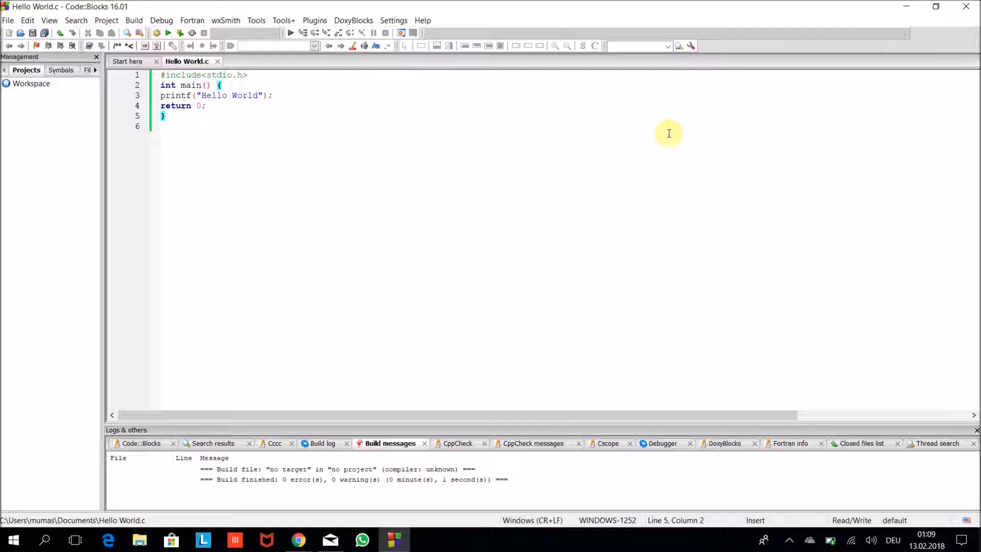
{"action": "mouse_move", "coordinate": [246, 75]}
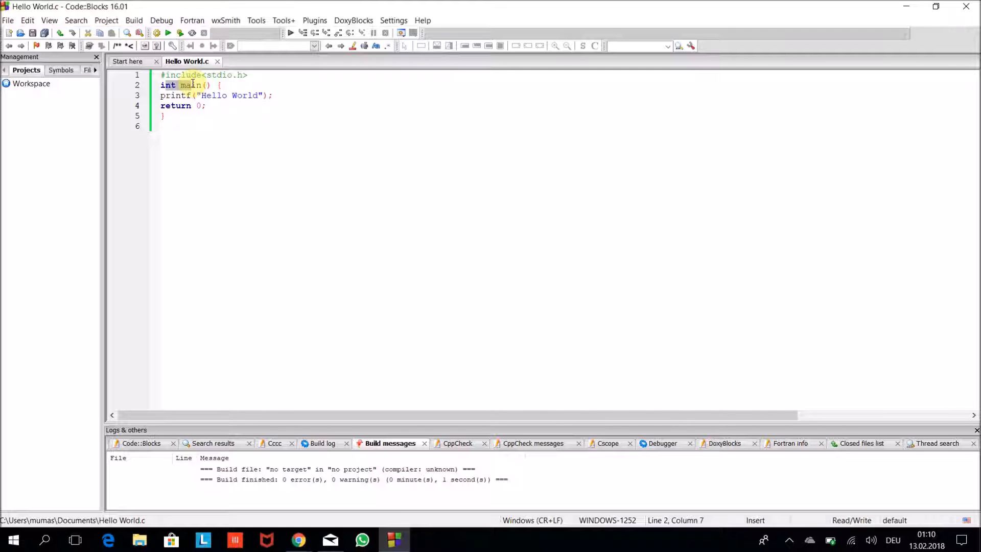
{"action": "left_click", "coordinate": [177, 85]}
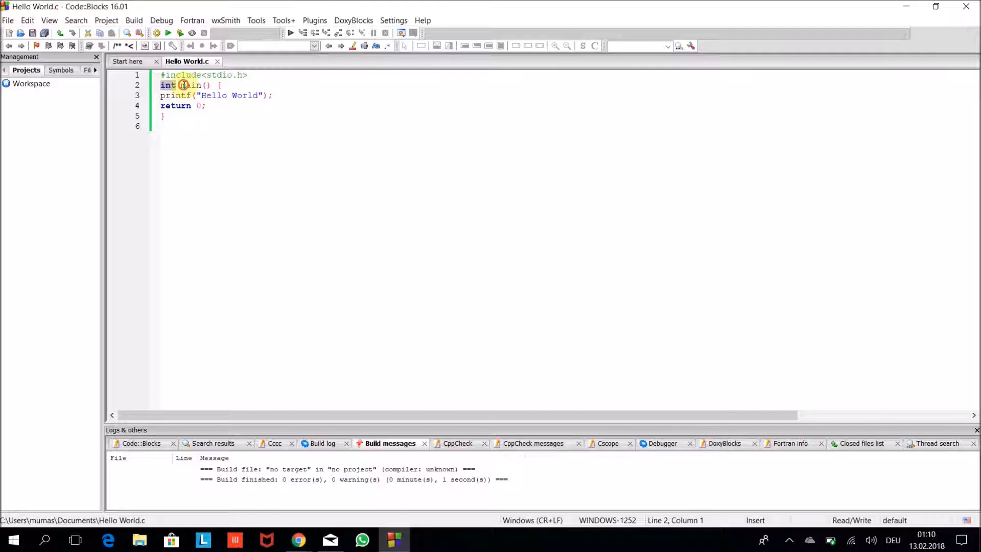
{"action": "left_click", "coordinate": [188, 85]}
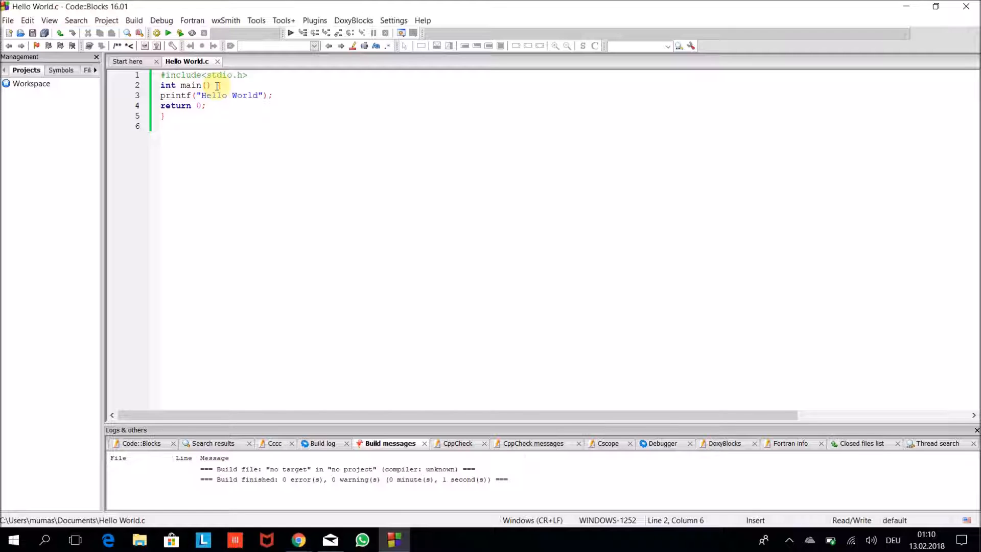
{"action": "left_click", "coordinate": [216, 84]}
{"action": "type", "text": "//this is a one line c"}
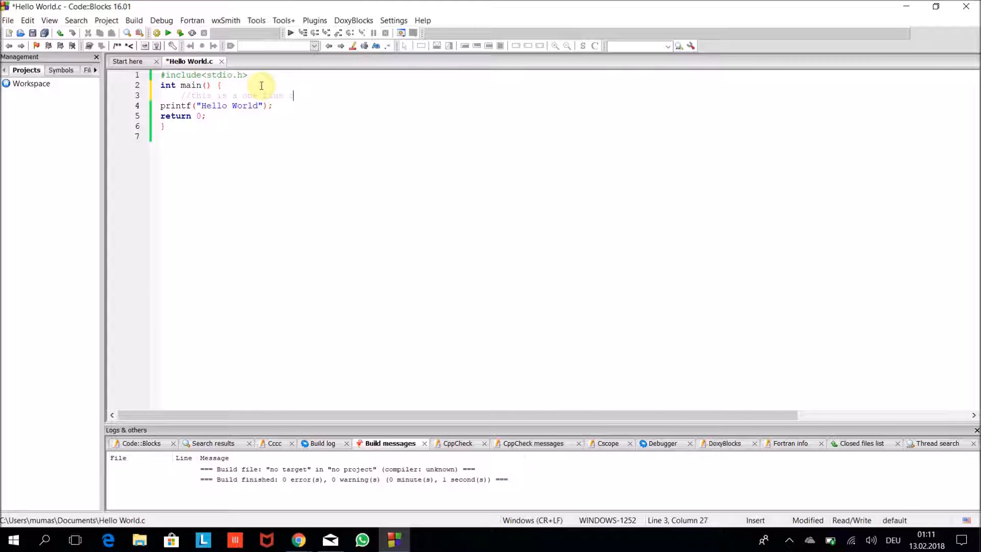
- Add the block comment /*this is a two line comment*/ spanning two lines above printf
{"action": "key", "text": "Return"}
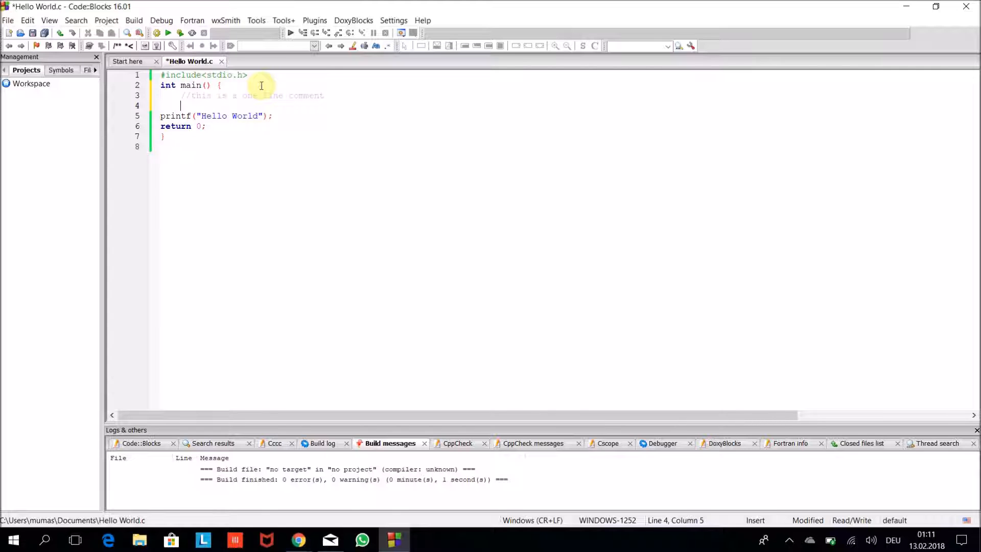
{"action": "type", "text": "/*th"}
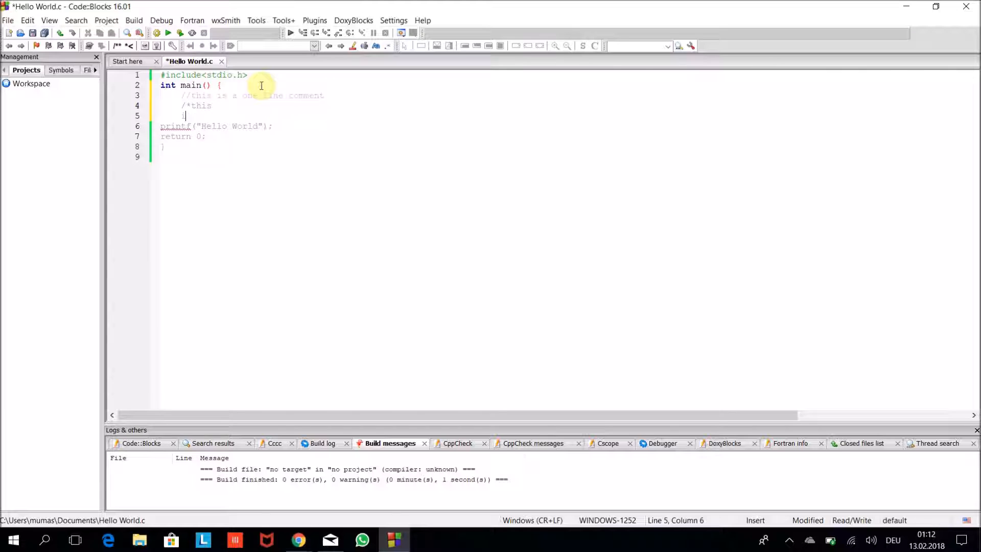
{"action": "type", "text": "is a"}
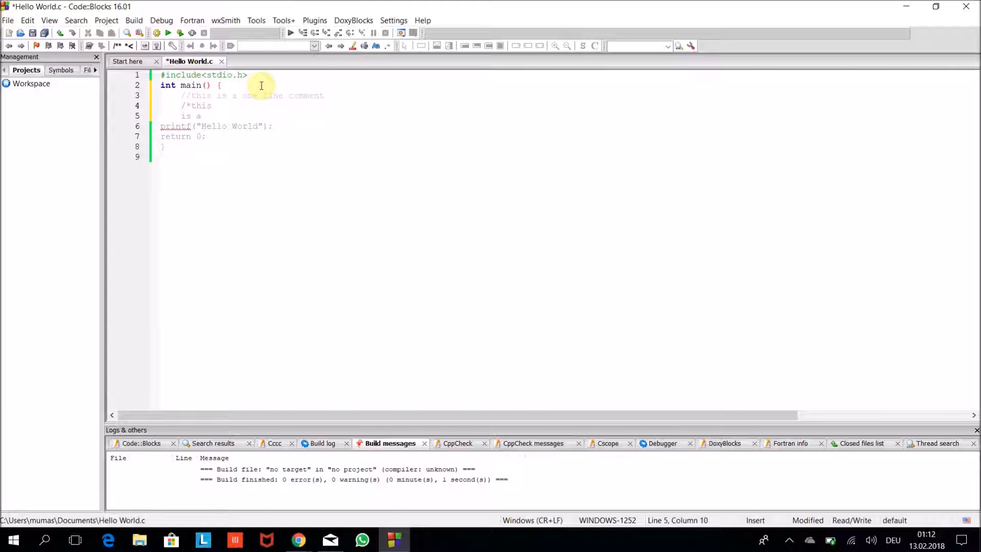
{"action": "type", "text": "two line"}
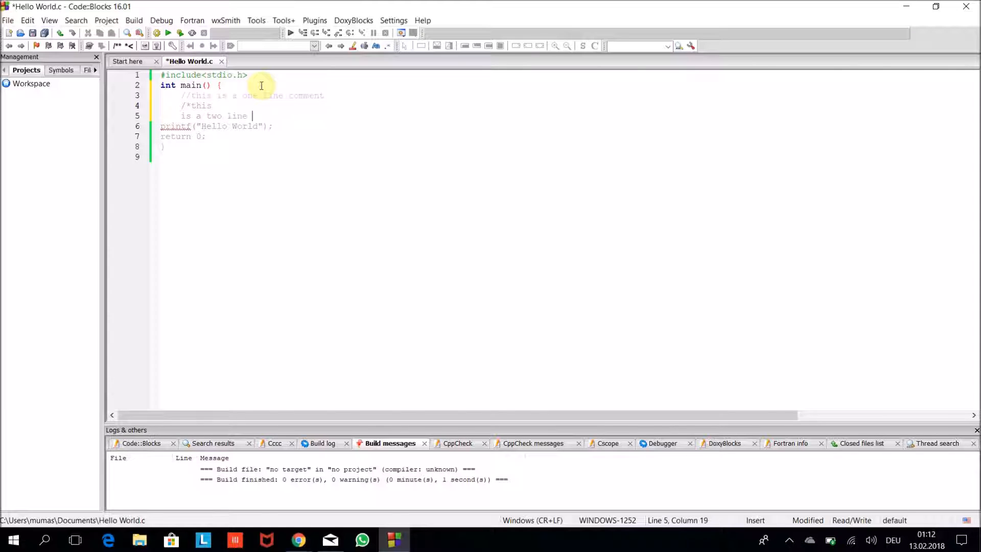
{"action": "type", "text": "comment"}
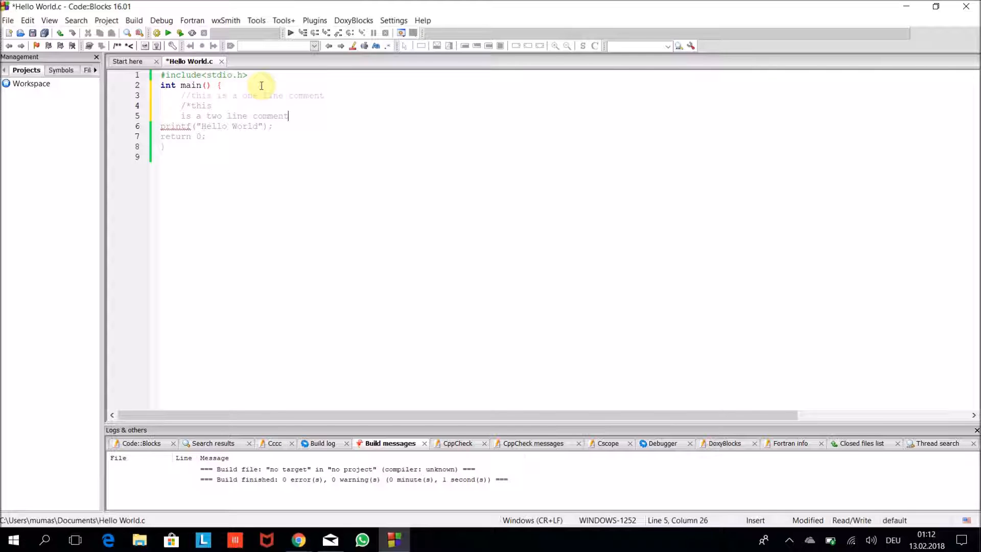
{"action": "type", "text": "*/"}
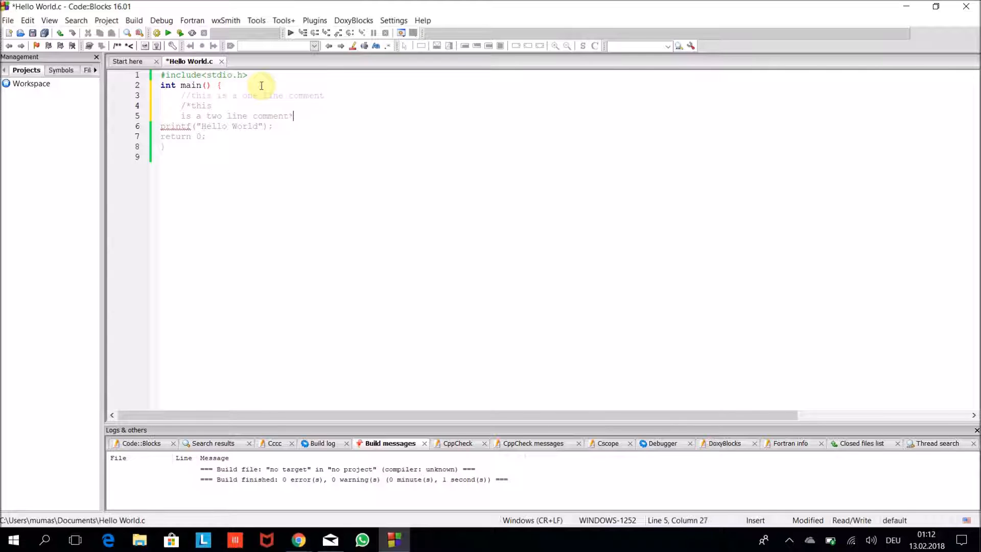
{"action": "type", "text": "/"}
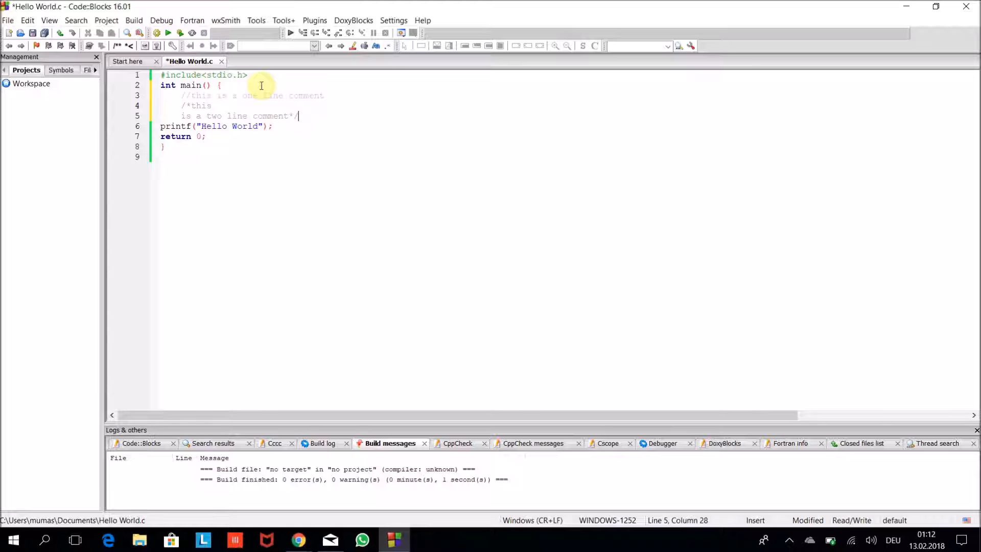
{"action": "mouse_move", "coordinate": [288, 129]}
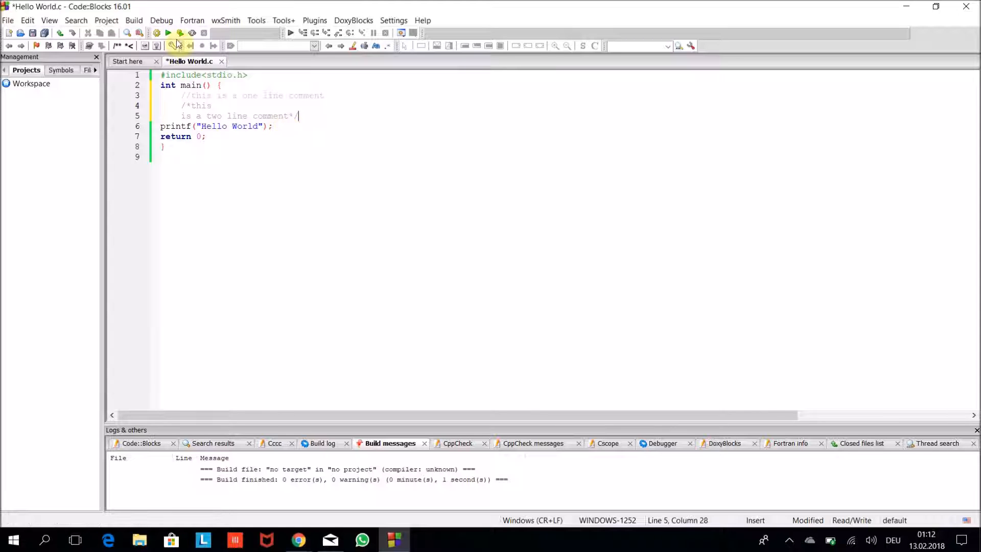
- Rebuild and run the commented program, then dismiss the console output window
{"action": "left_click", "coordinate": [180, 32]}
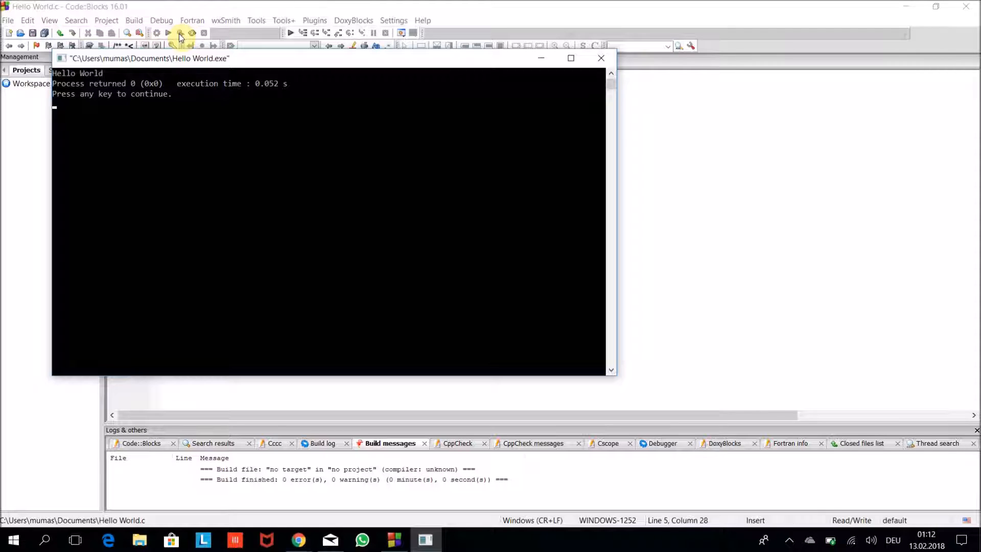
{"action": "mouse_move", "coordinate": [109, 78]}
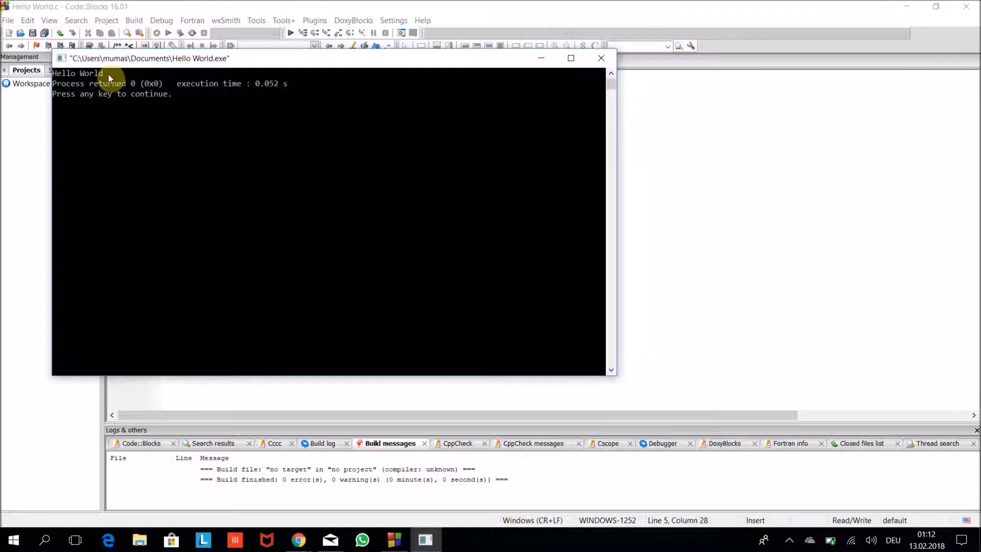
{"action": "mouse_move", "coordinate": [65, 105]}
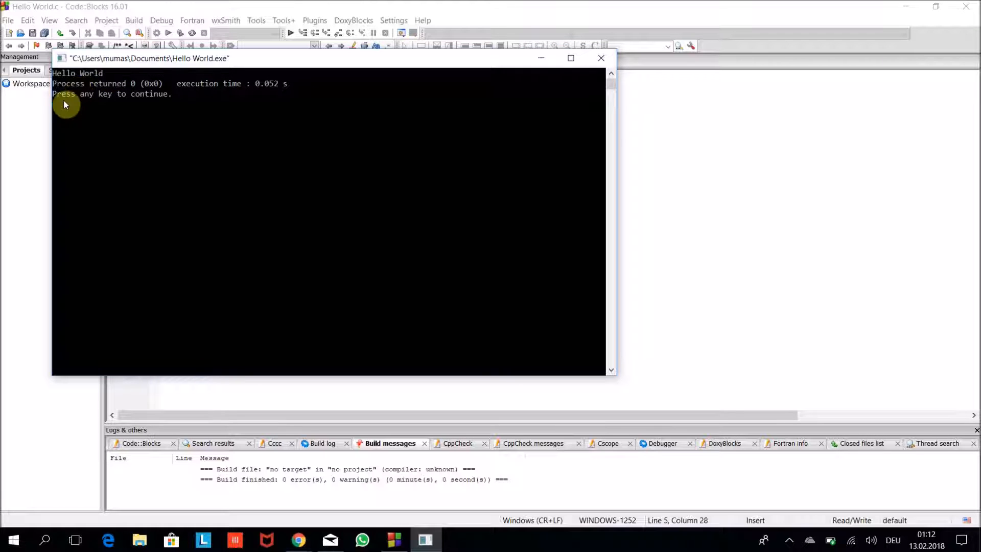
{"action": "mouse_move", "coordinate": [632, 84]}
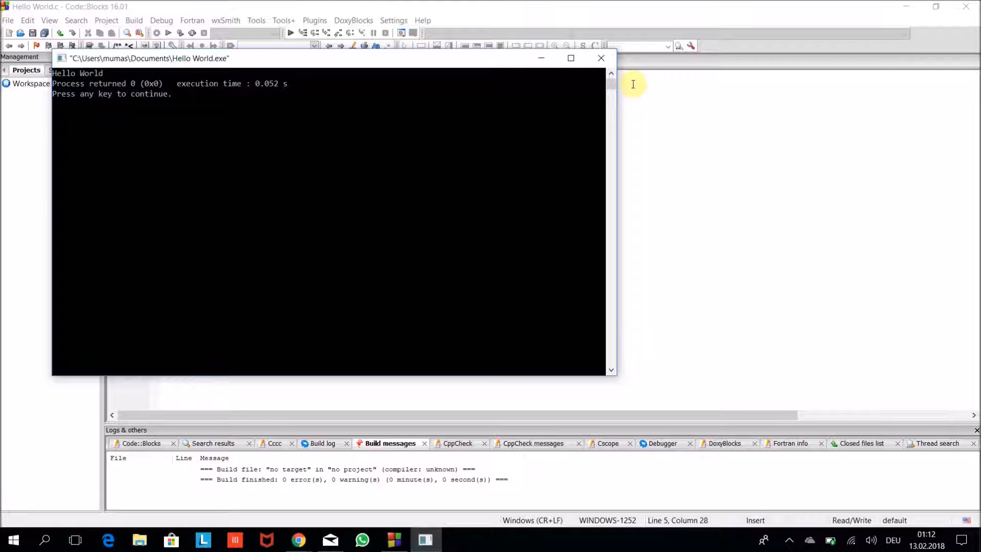
{"action": "left_click", "coordinate": [600, 58]}
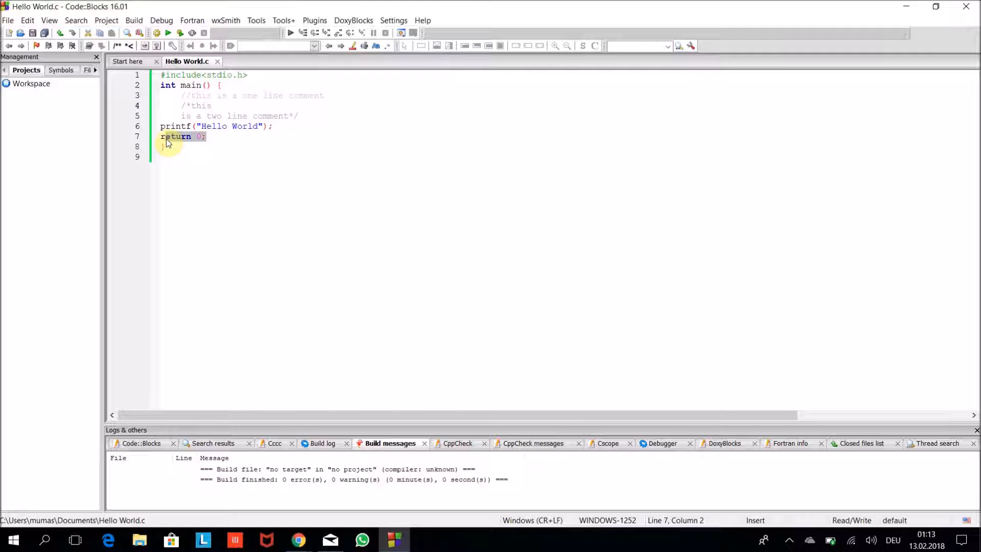
{"action": "mouse_move", "coordinate": [715, 216]}
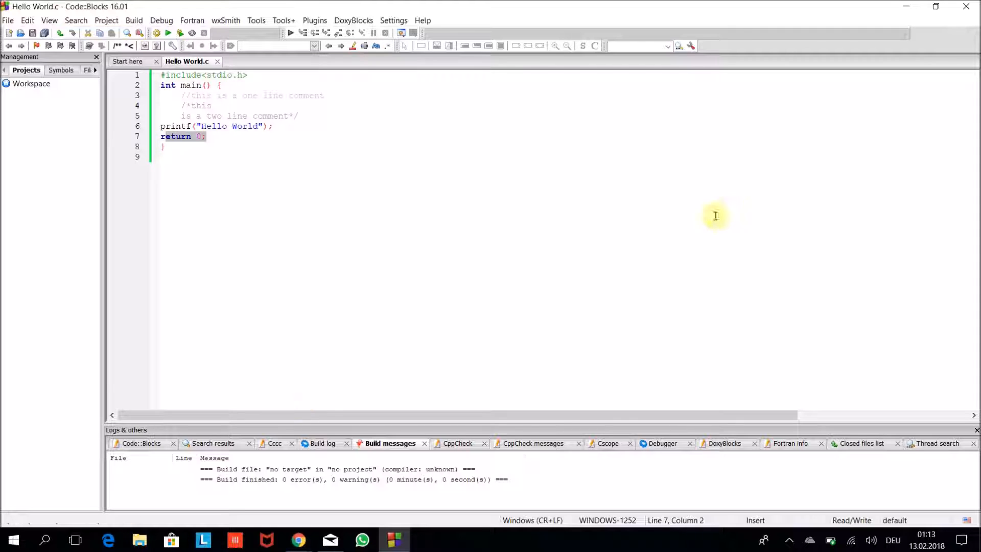
{"action": "mouse_move", "coordinate": [906, 7]}
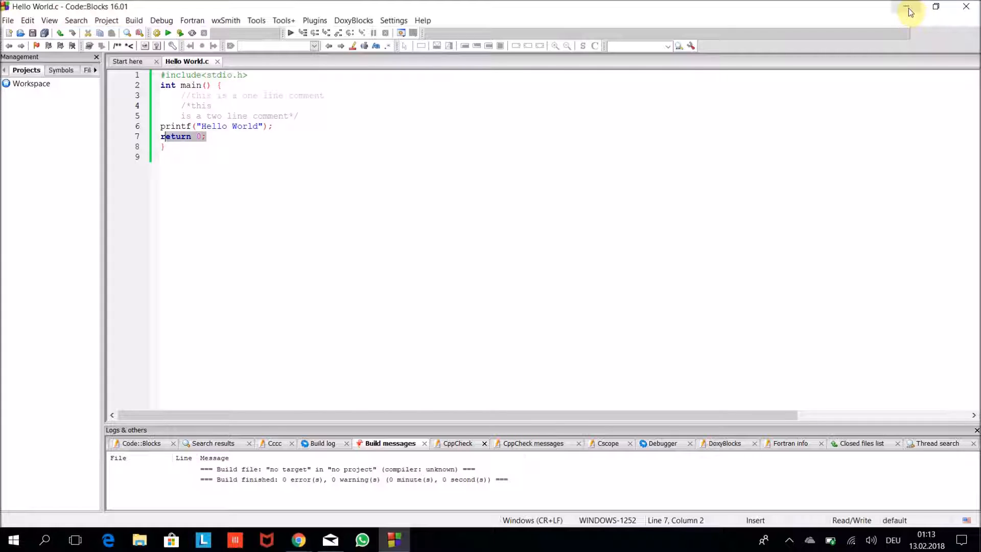